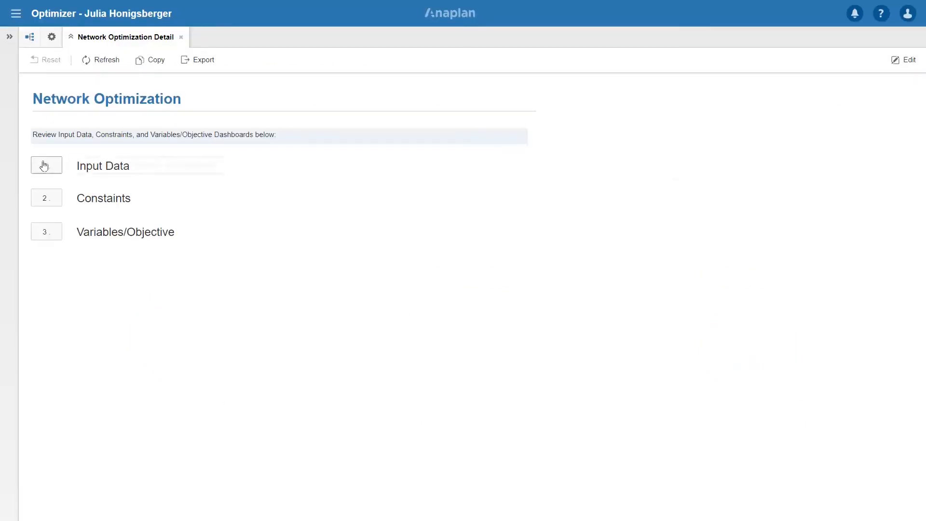
# Step: Open the Network Input Data – Costs dashboard from the Input Data button
pyautogui.click(46, 165)
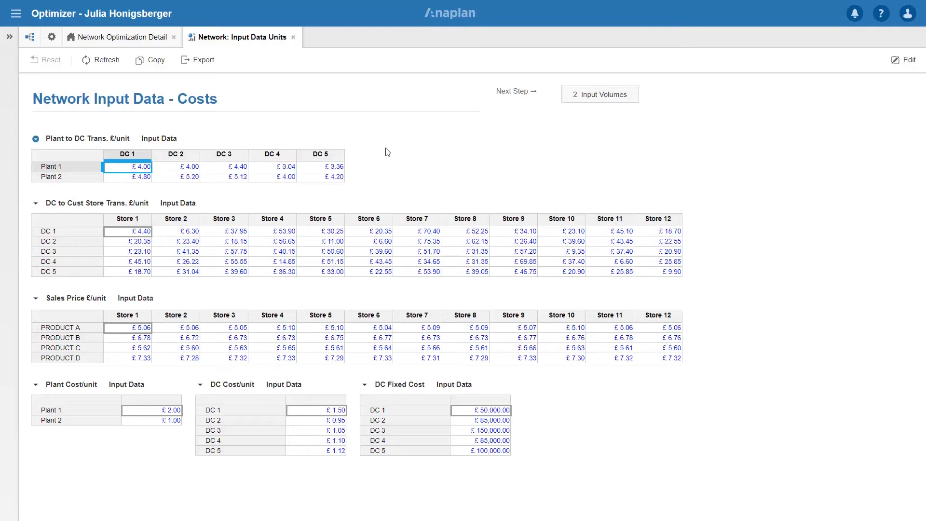
pyautogui.moveTo(364, 173)
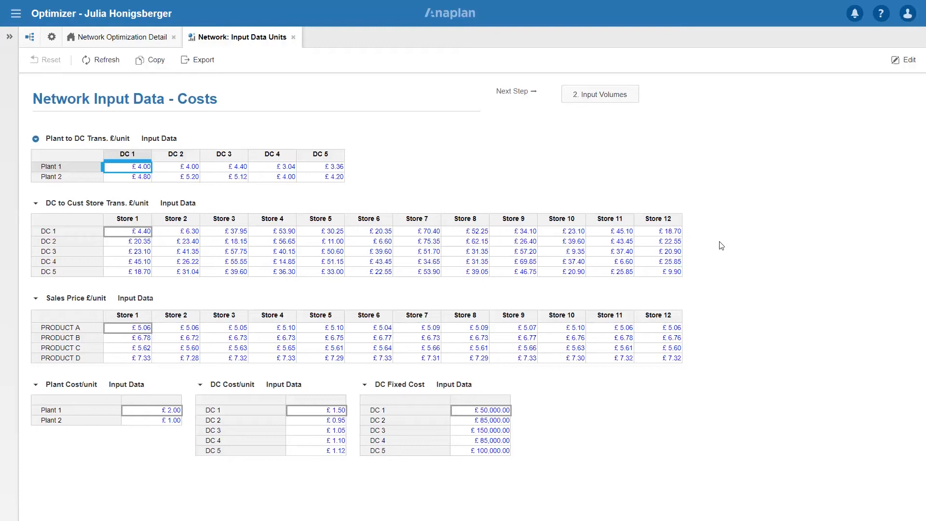
pyautogui.moveTo(699, 348)
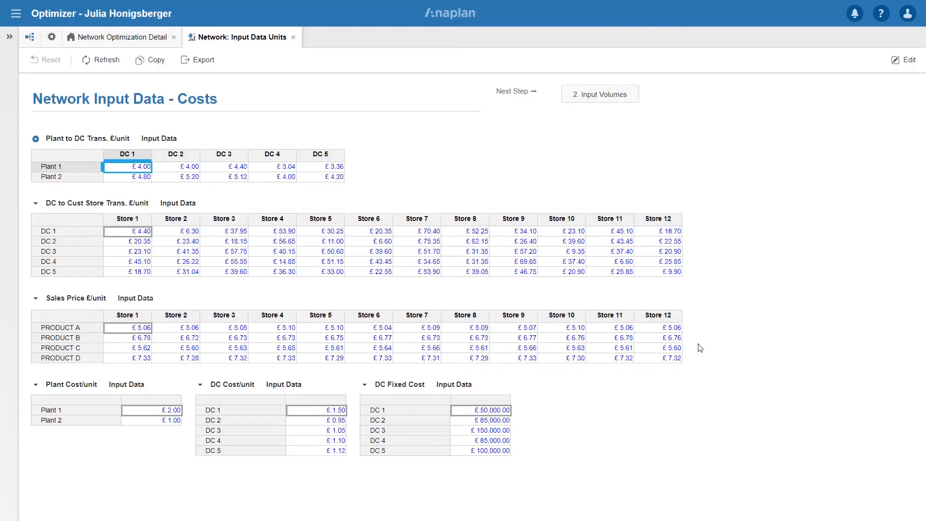
pyautogui.moveTo(540, 439)
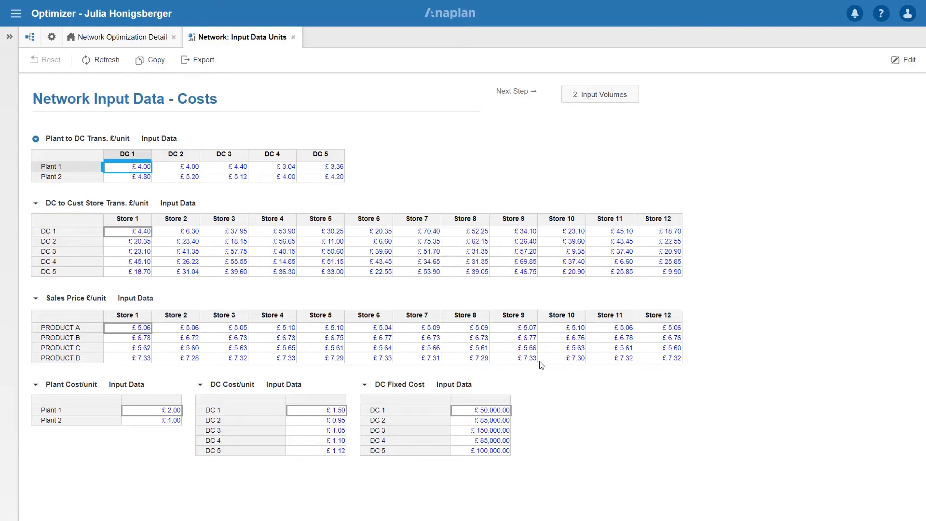
# Step: Review the Input Volumes capacity and demand tables, then reach the Network Constraints page
pyautogui.click(599, 93)
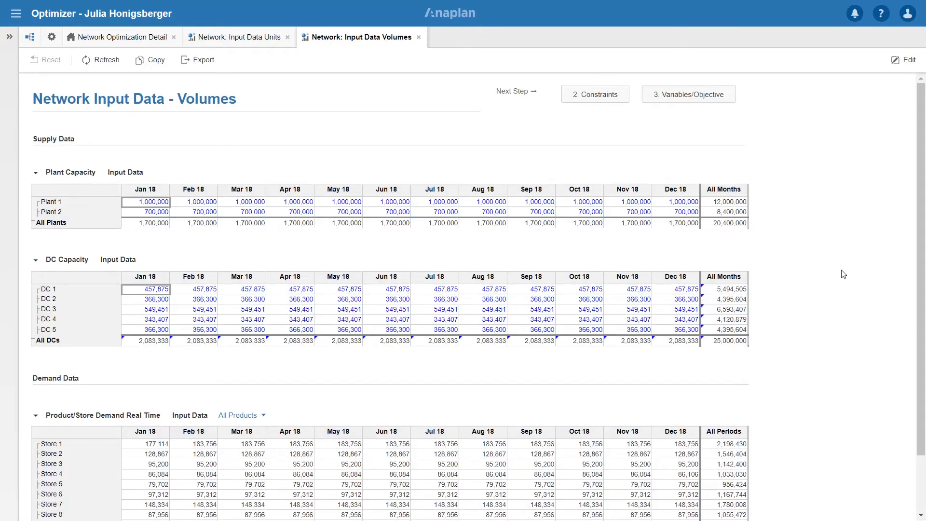
pyautogui.scroll(-3)
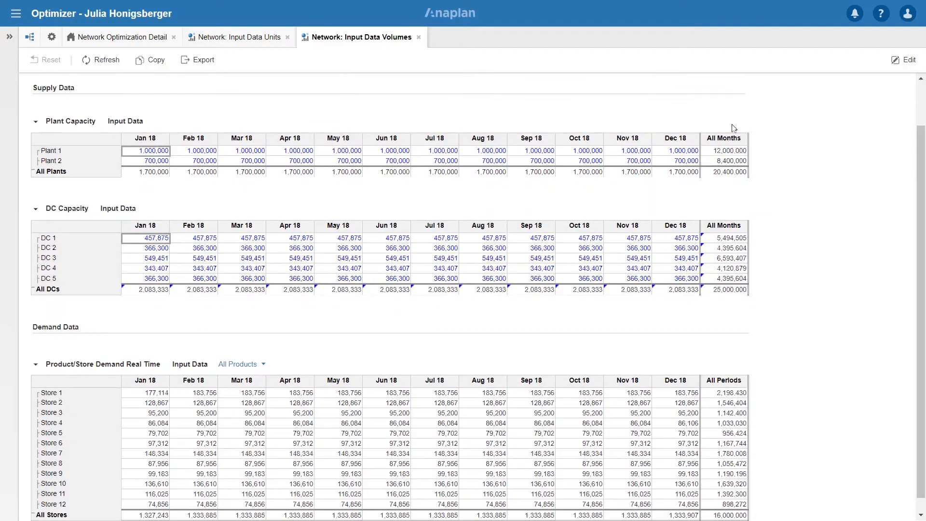
pyautogui.moveTo(770, 172)
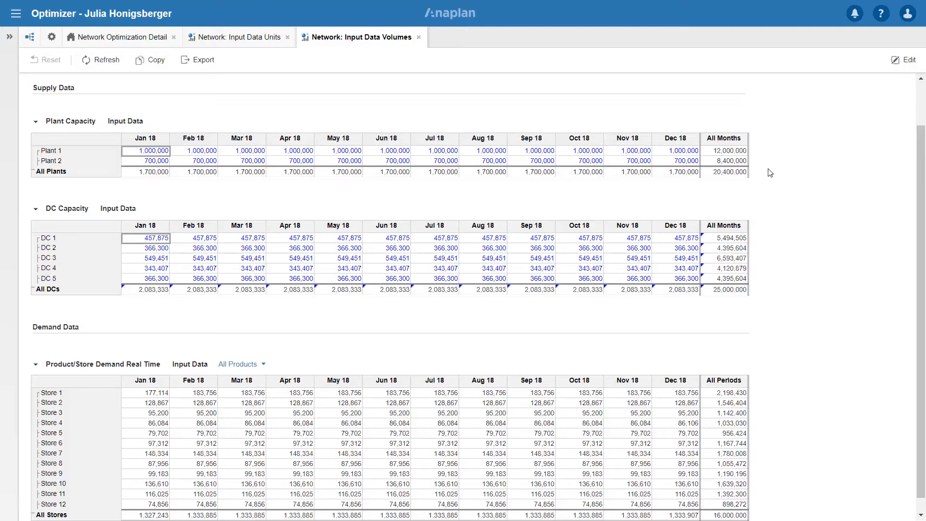
pyautogui.moveTo(764, 266)
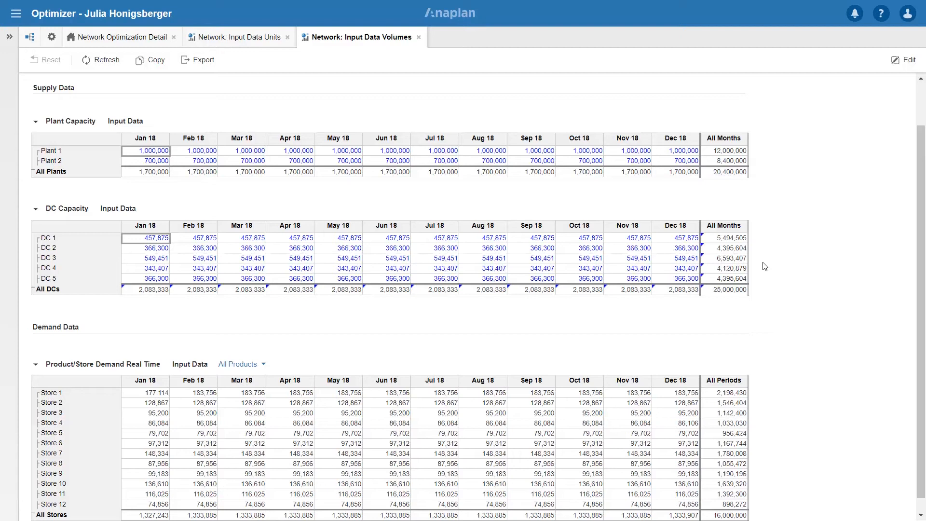
pyautogui.scroll(-3)
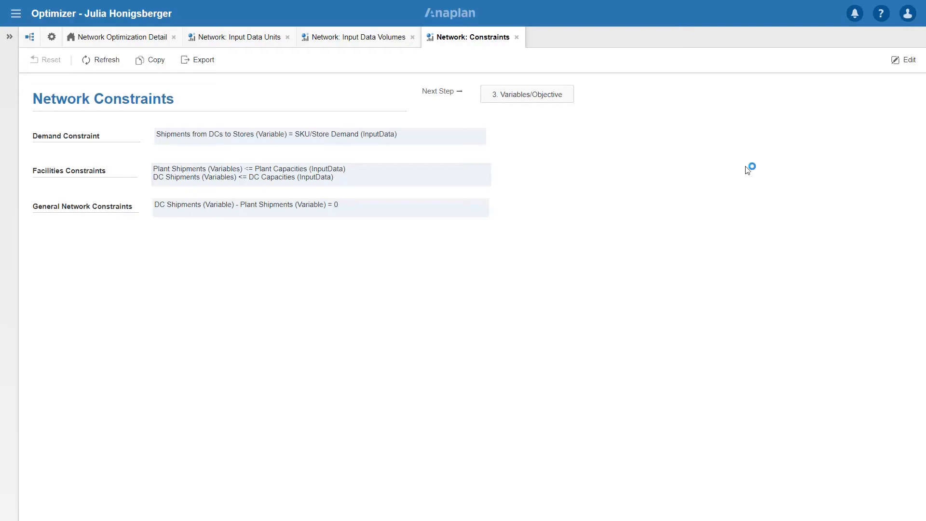
# Step: Open the Variables/Objective dashboard showing the £470,000 objective cost
pyautogui.click(526, 94)
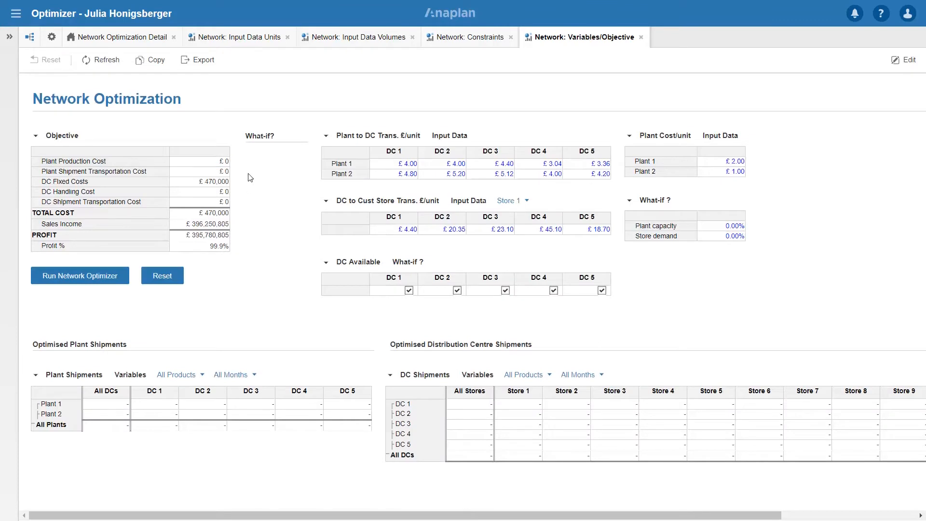
pyautogui.moveTo(246, 172)
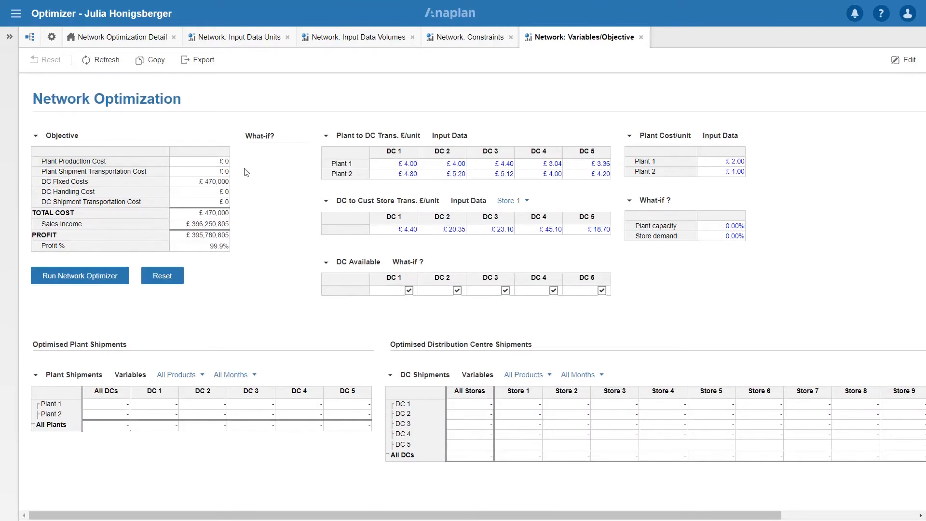
pyautogui.moveTo(241, 184)
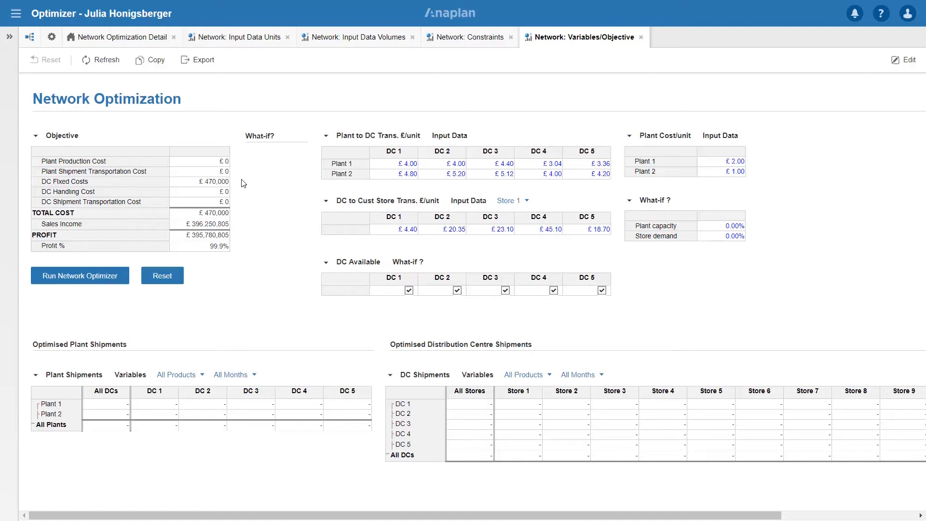
pyautogui.moveTo(239, 185)
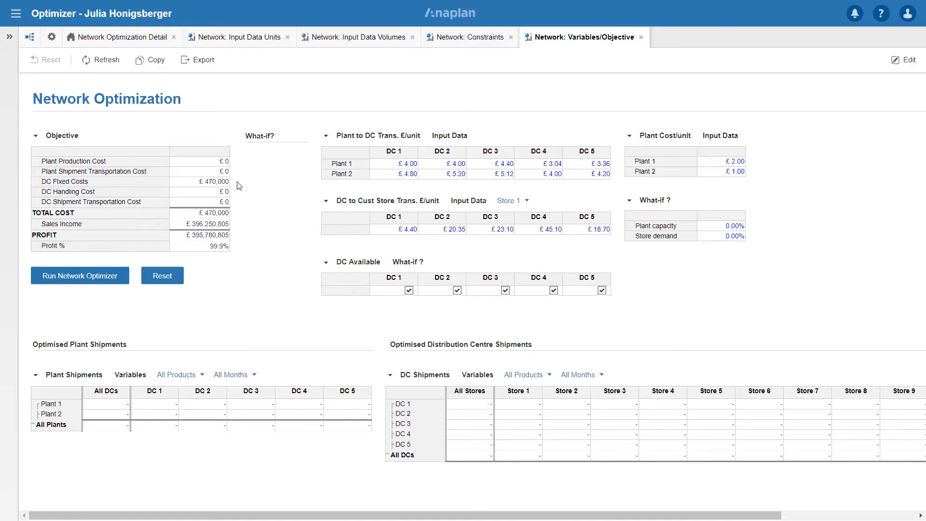
pyautogui.moveTo(238, 227)
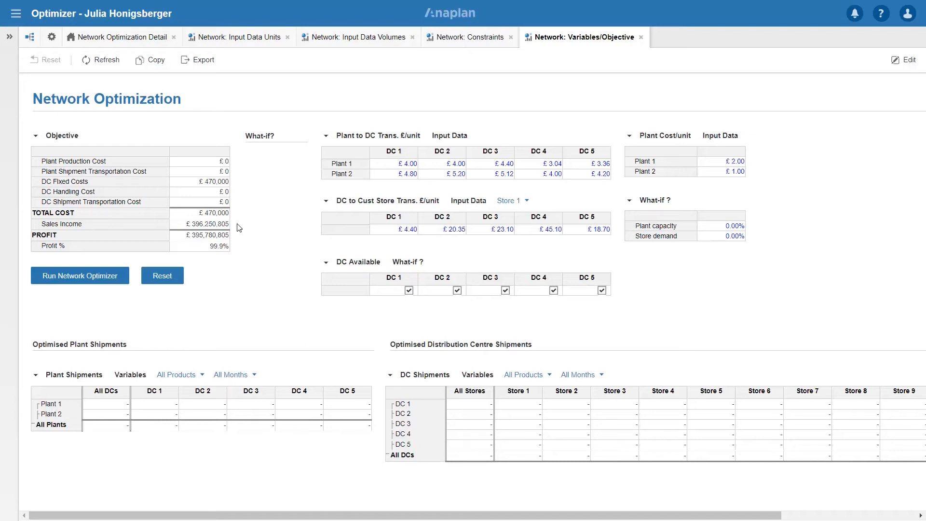
# Step: Run the network optimizer, reaching £344,899,431 total cost and 13% profit
pyautogui.click(80, 275)
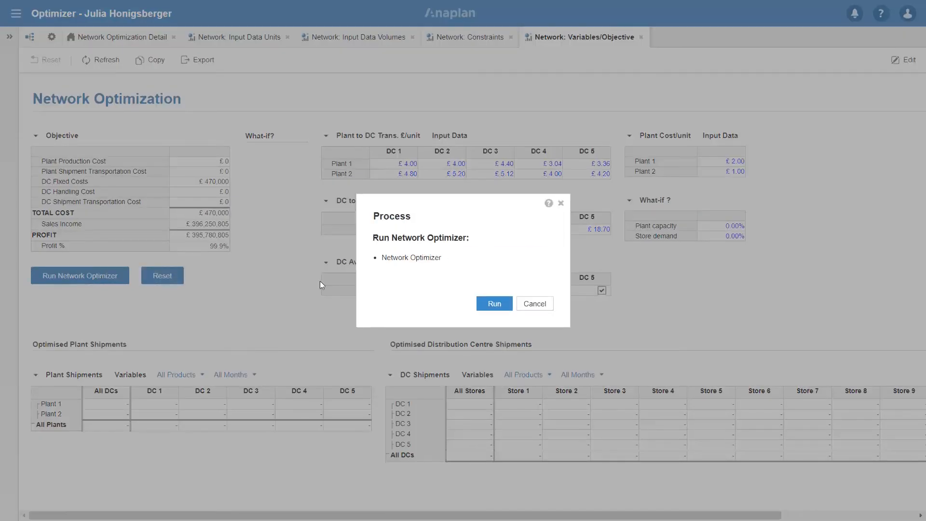
pyautogui.click(494, 303)
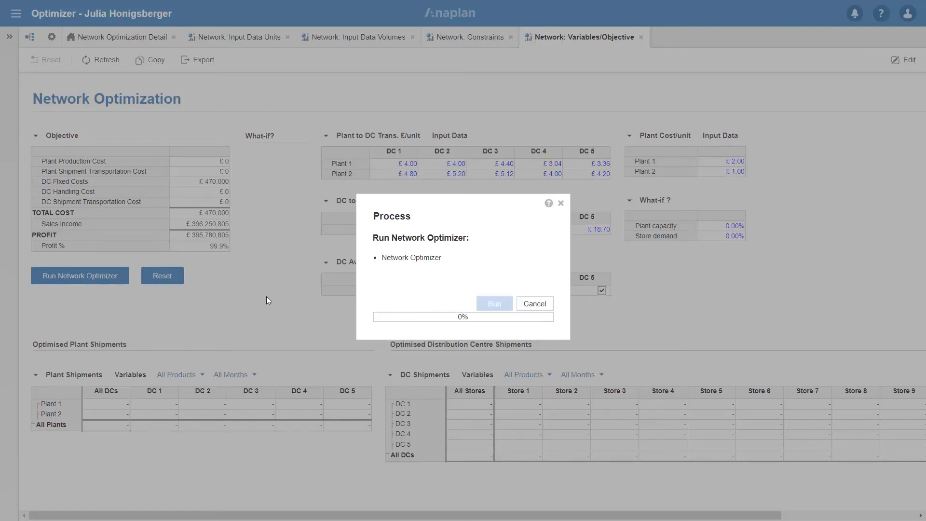
pyautogui.click(494, 303)
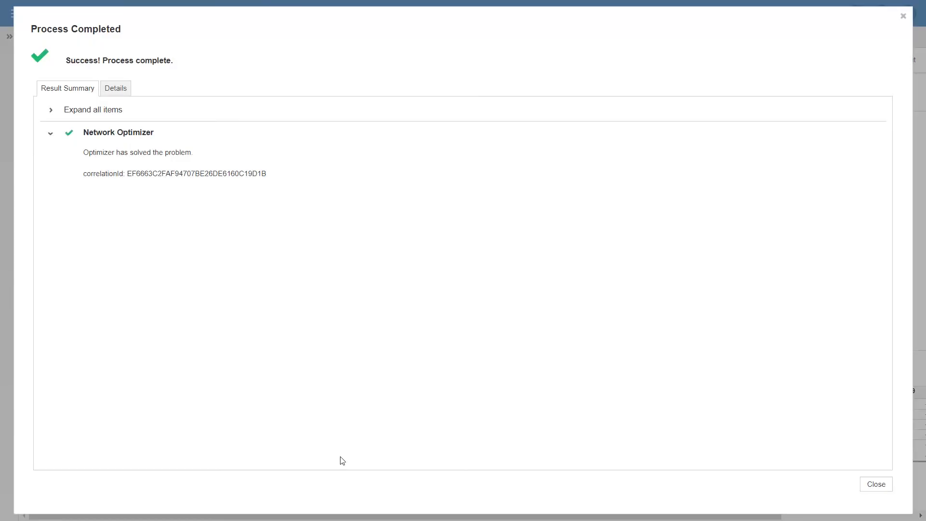
pyautogui.moveTo(876, 484)
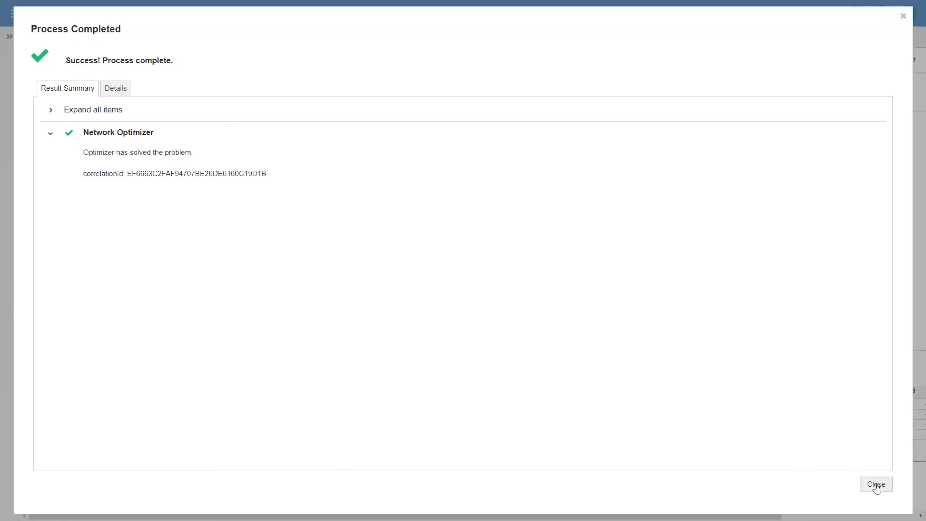
pyautogui.click(876, 485)
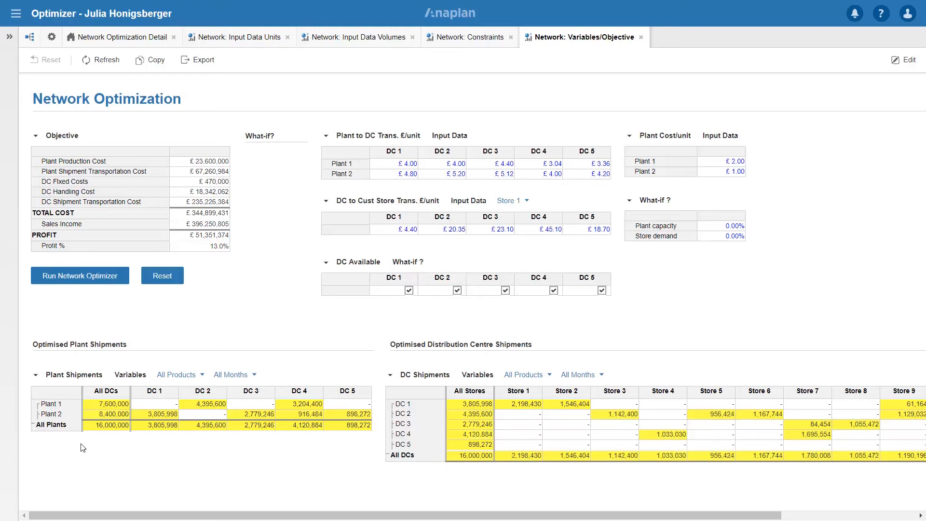
pyautogui.moveTo(242, 446)
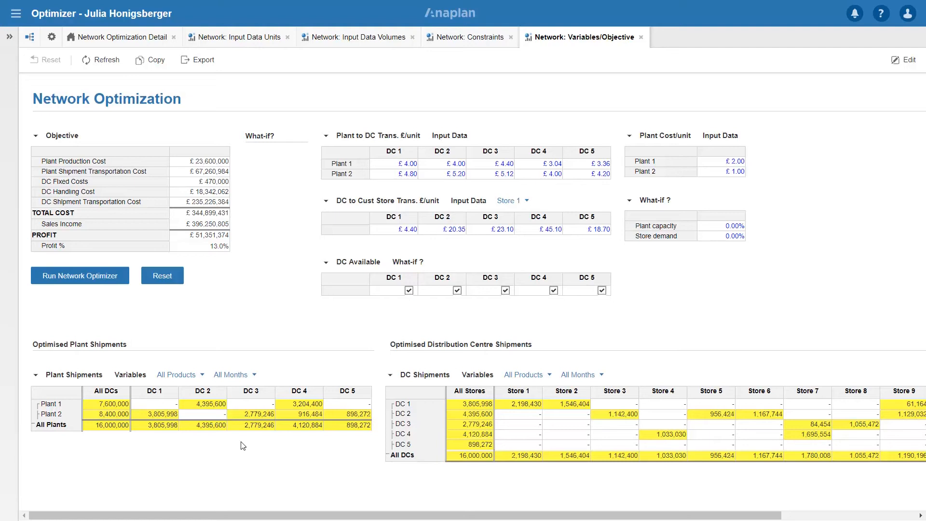
pyautogui.moveTo(259, 438)
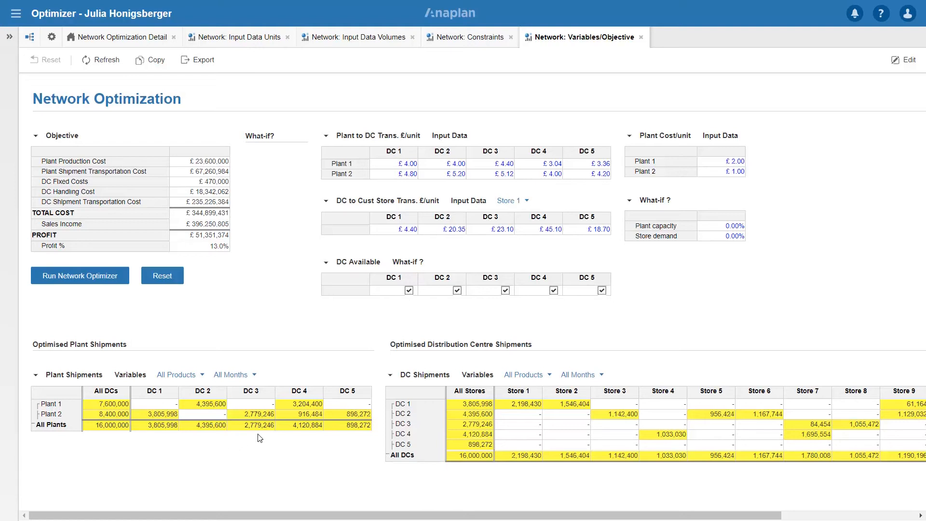
pyautogui.moveTo(711, 153)
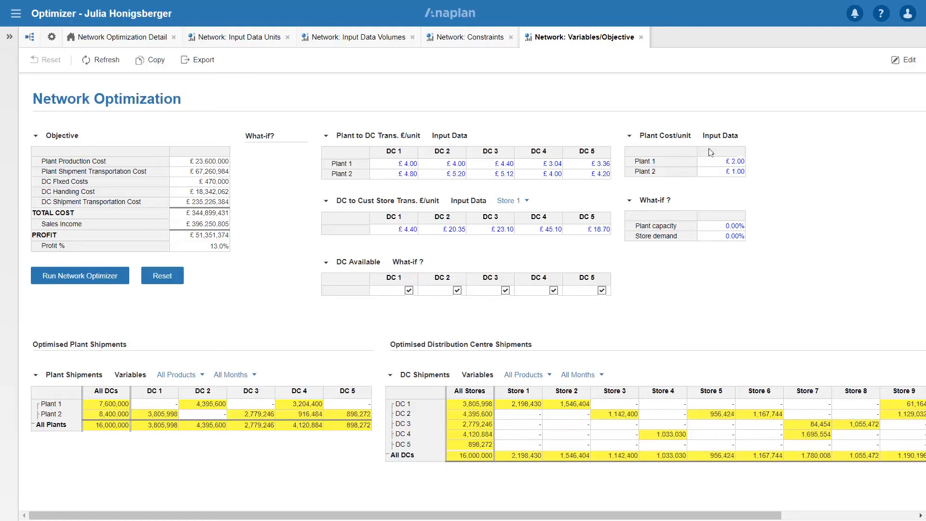
pyautogui.moveTo(819, 150)
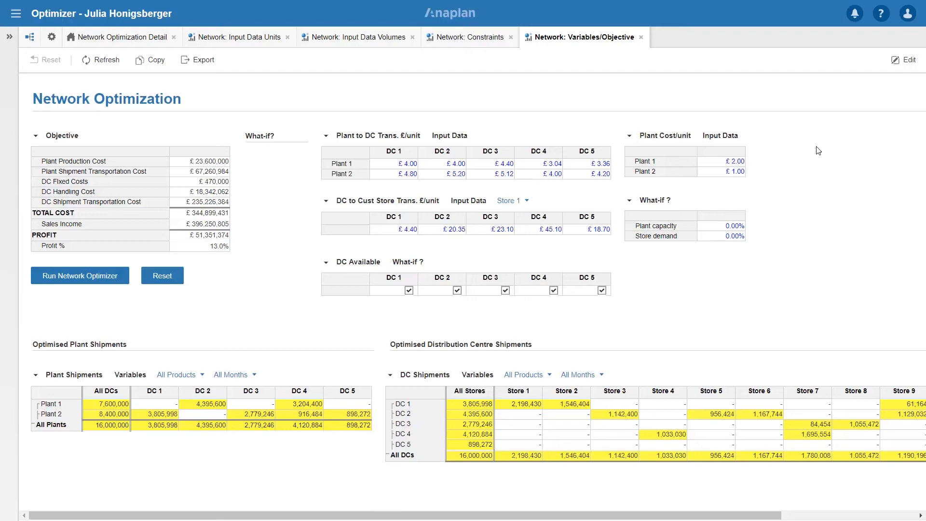
pyautogui.moveTo(758, 167)
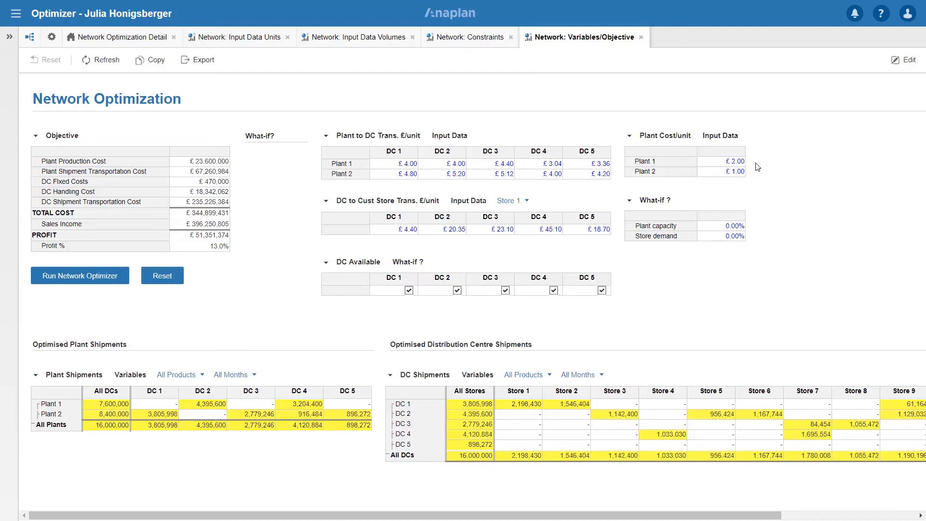
pyautogui.moveTo(500, 188)
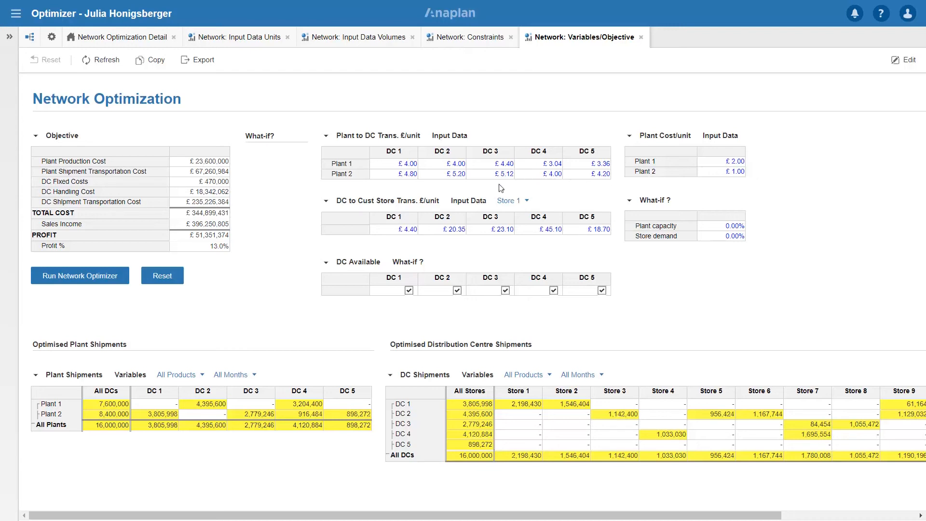
pyautogui.moveTo(500, 190)
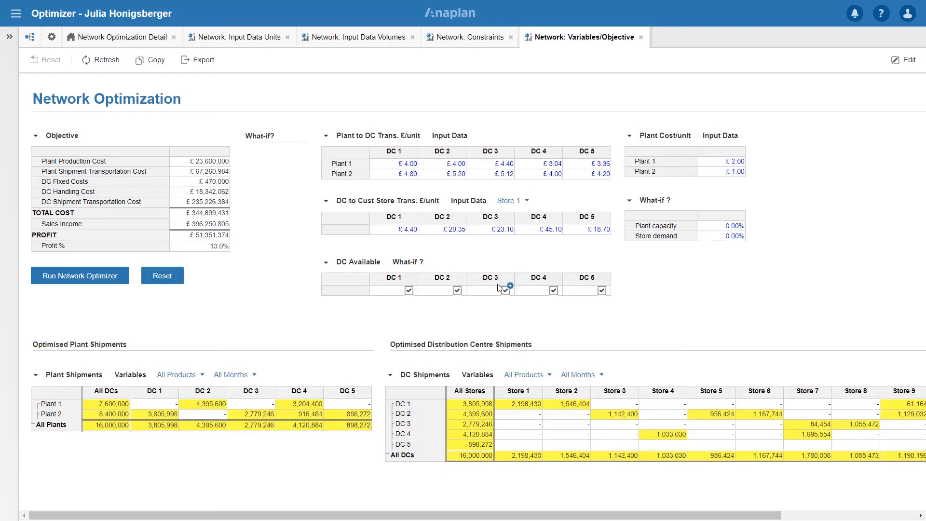
pyautogui.click(490, 290)
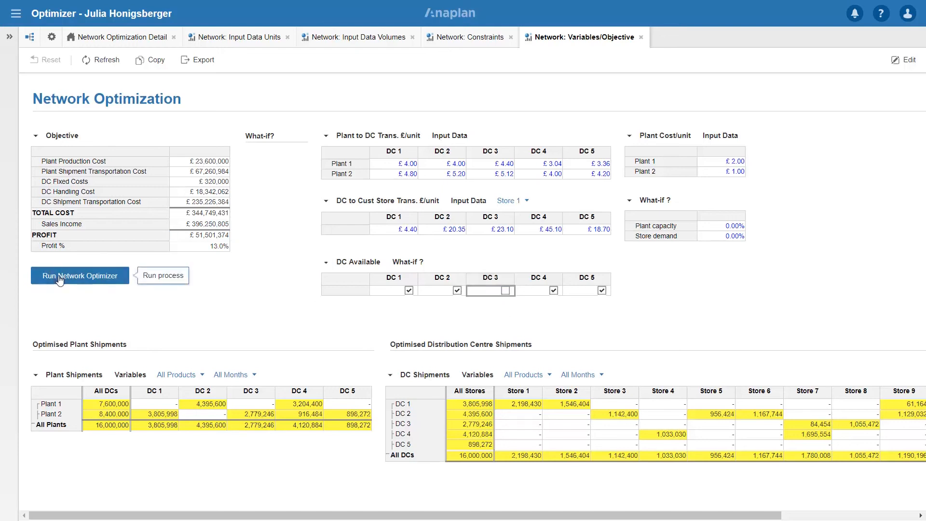
# Step: Re-run the optimizer without DC 3, giving £369,634,151 total cost and 6.7% profit
pyautogui.click(79, 275)
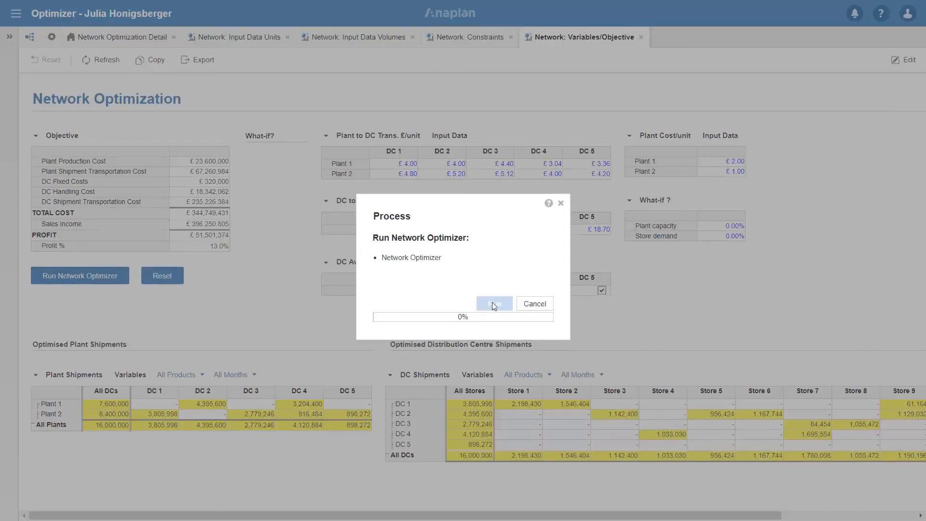
pyautogui.click(494, 303)
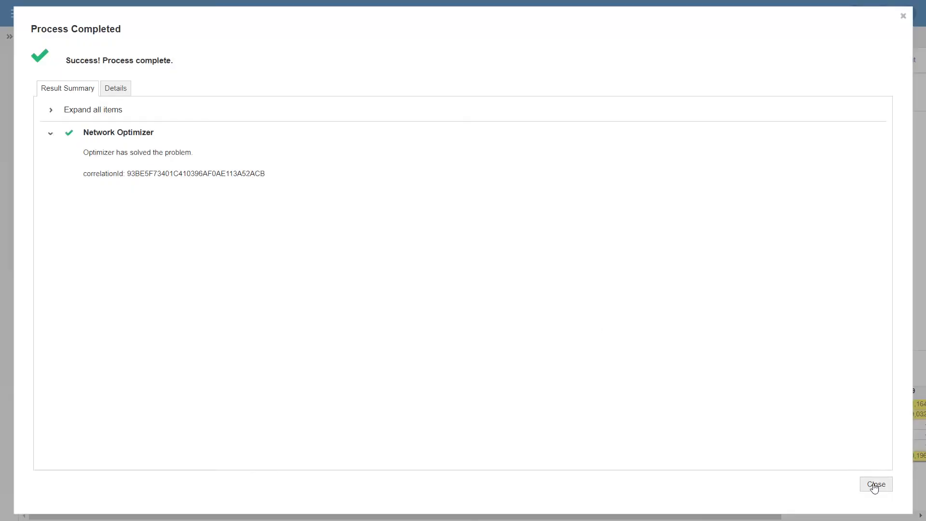
pyautogui.click(876, 484)
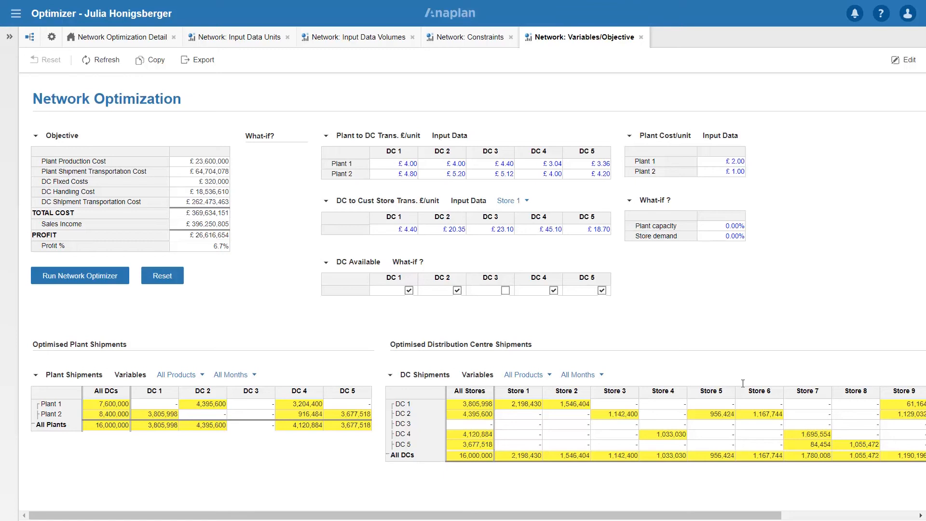
pyautogui.moveTo(506, 301)
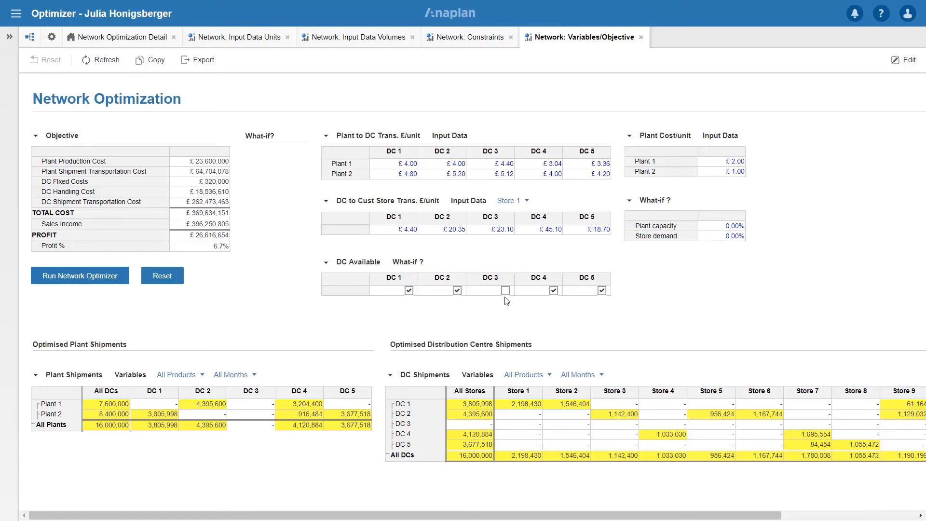
pyautogui.click(489, 290)
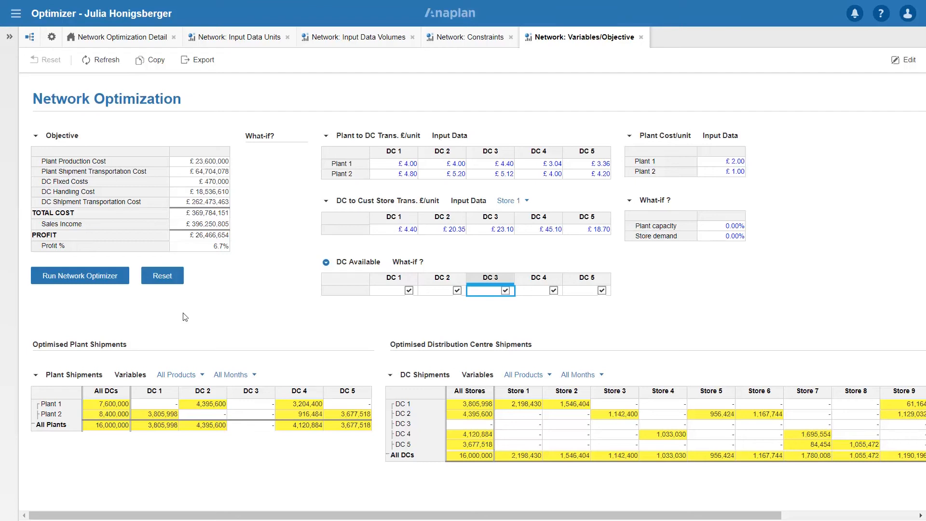
pyautogui.moveTo(755, 154)
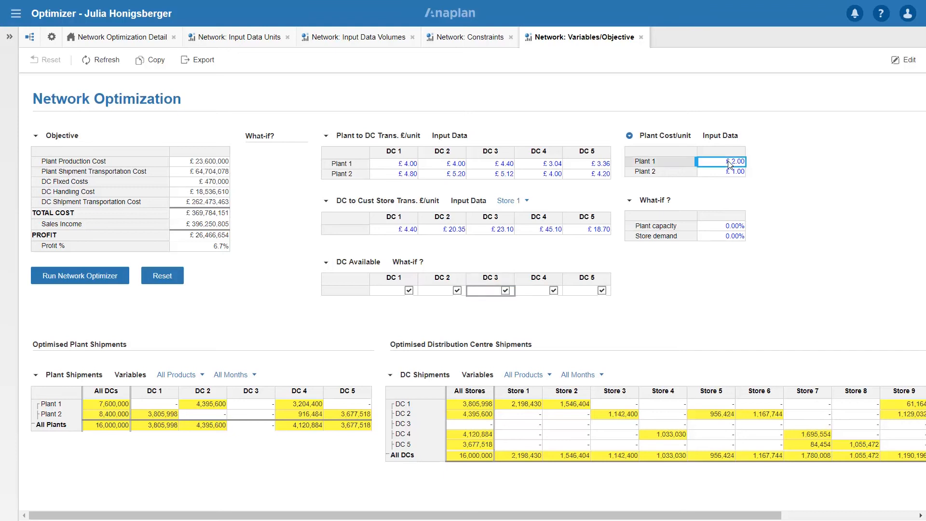
# Step: Enter 1.80 as Plant 1's cost per unit
pyautogui.write('1')
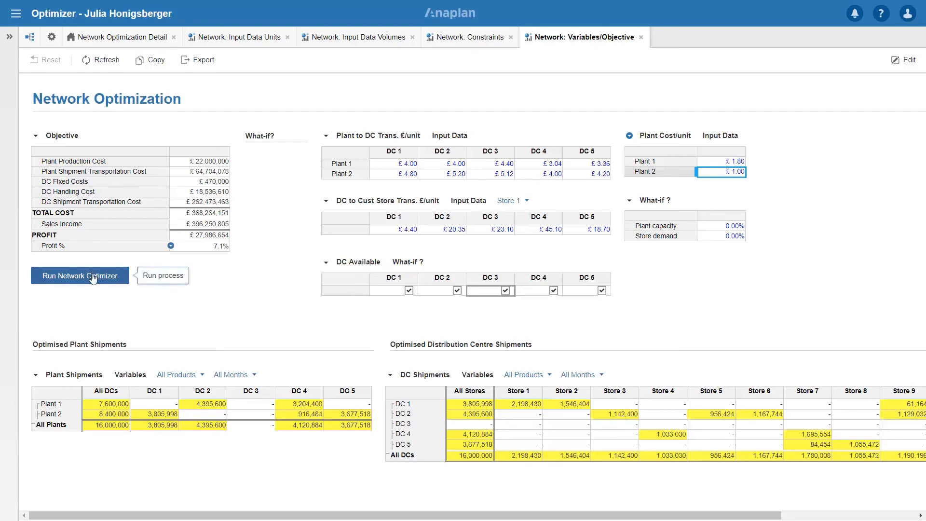
# Step: Re-run the optimizer with Plant 1 at £1.80, reaching 13.4% profit
pyautogui.click(80, 276)
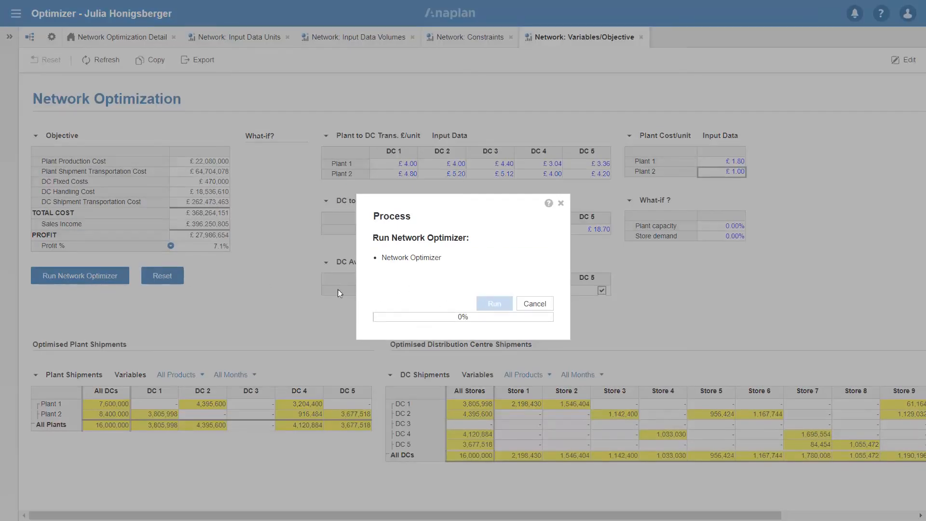
pyautogui.click(494, 303)
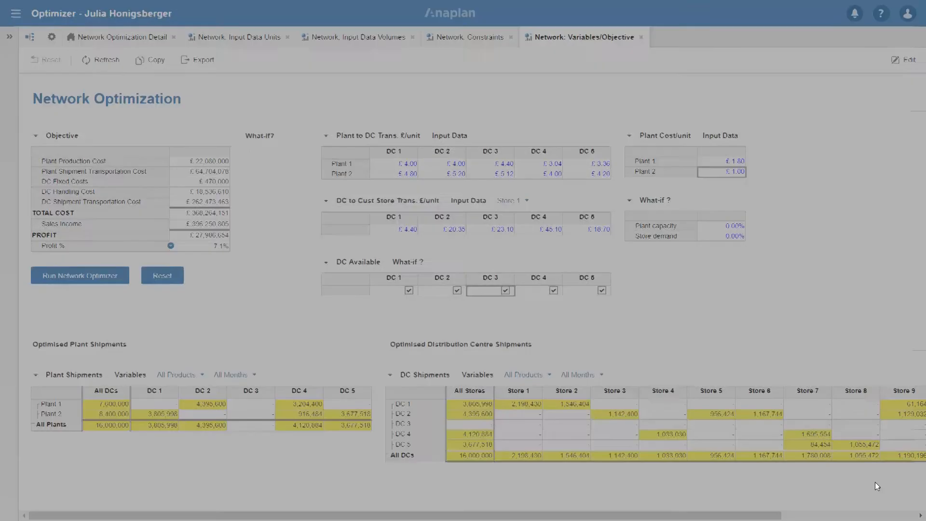
pyautogui.click(80, 275)
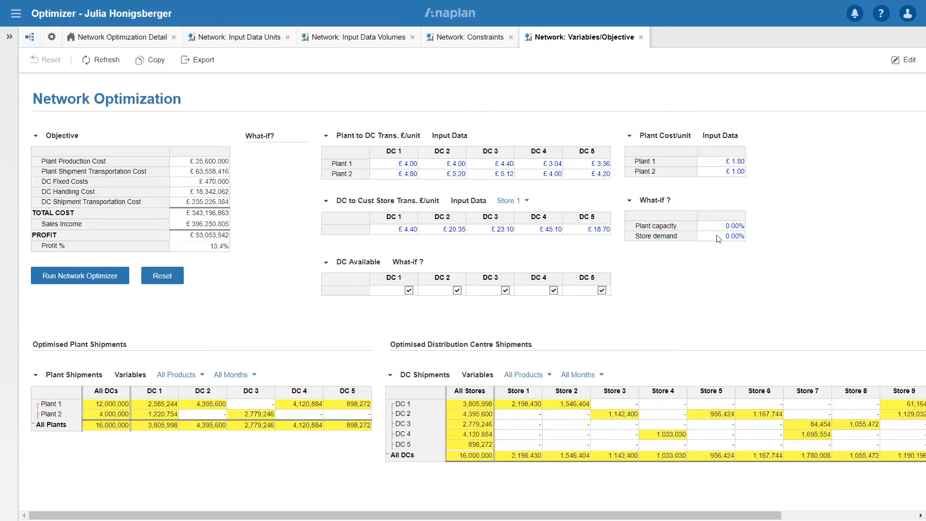
# Step: Set the Store demand what-if cell to 10.00%
pyautogui.click(732, 236)
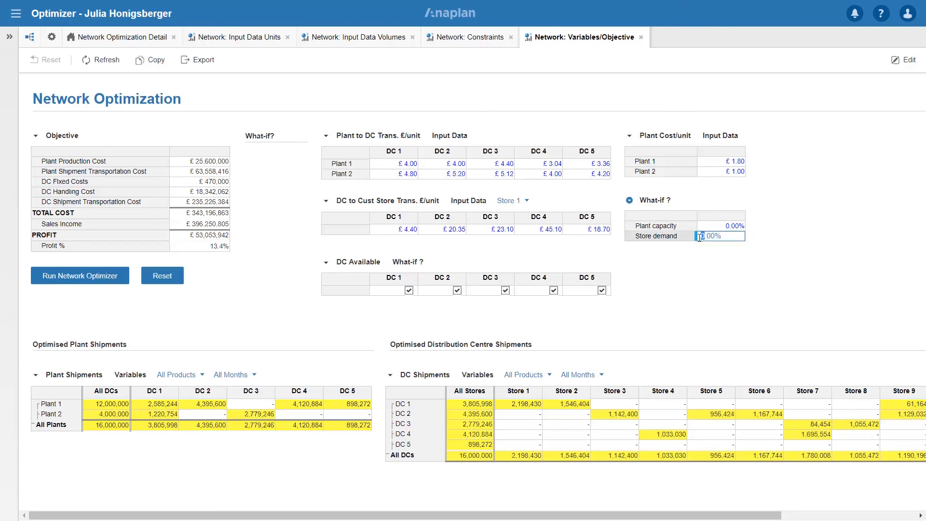
pyautogui.write('10.00%')
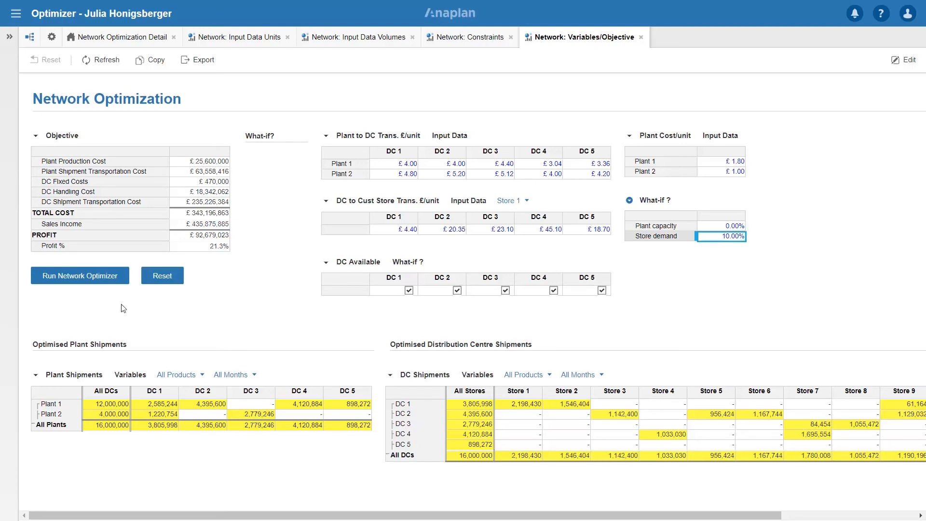
pyautogui.moveTo(134, 306)
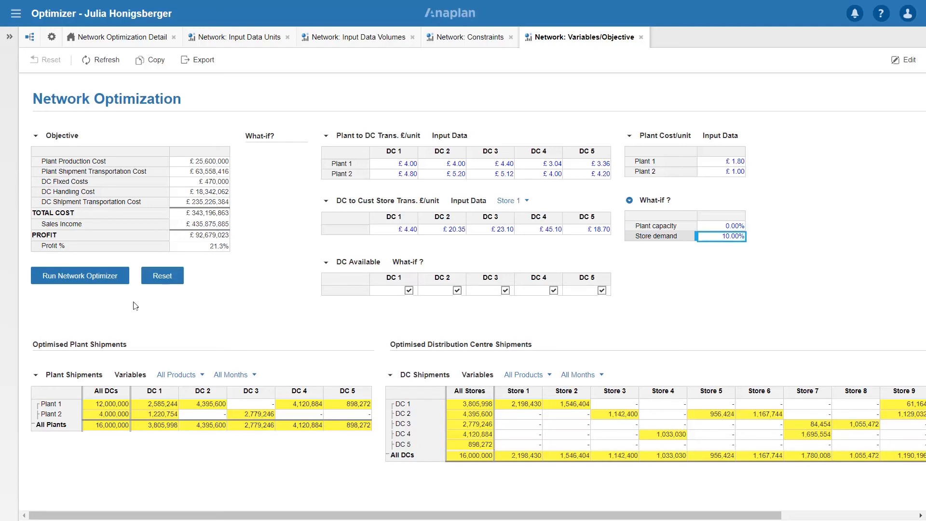
# Step: Re-run the optimizer for 10% higher demand, shipping 17,600,066 units at 10.8% profit
pyautogui.click(79, 276)
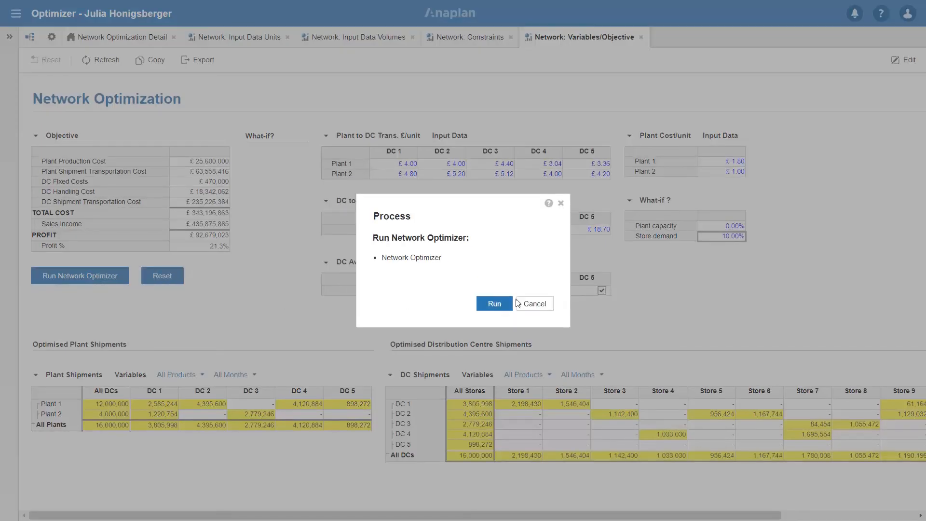
pyautogui.click(494, 302)
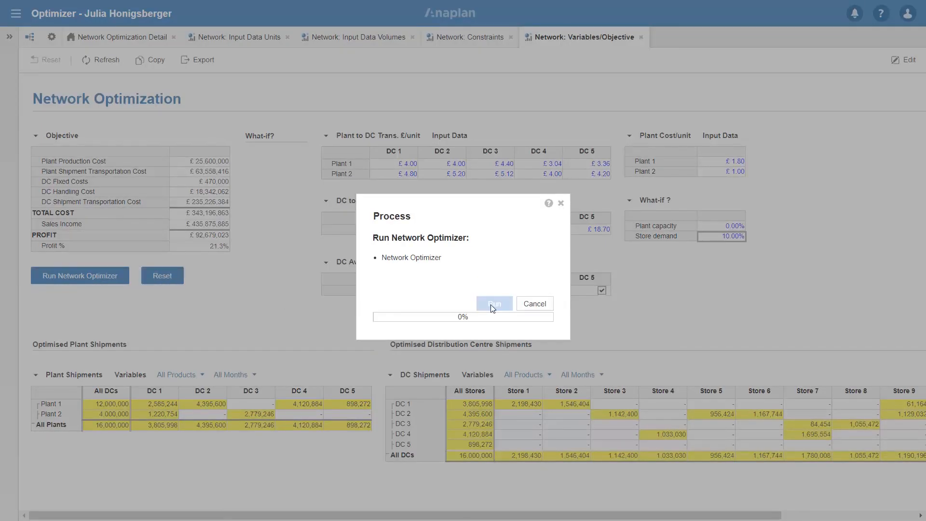
pyautogui.click(493, 303)
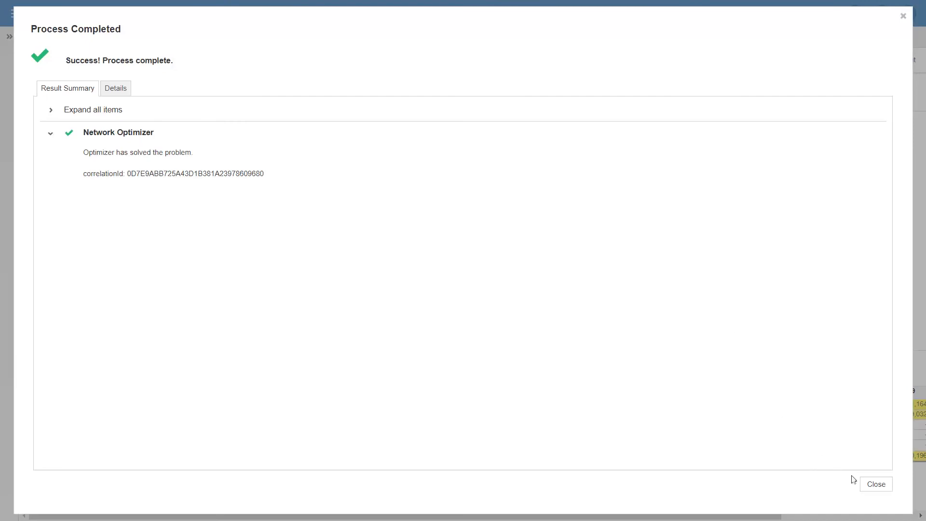
pyautogui.click(875, 484)
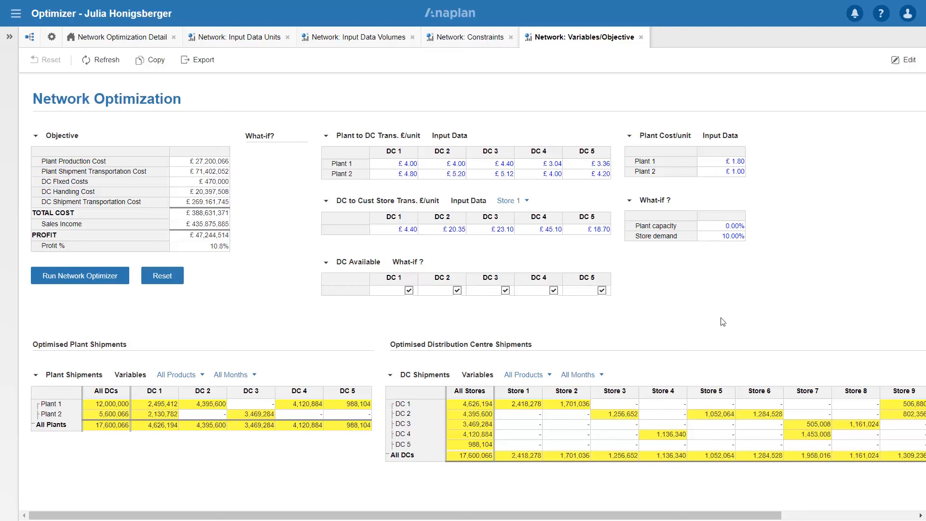
pyautogui.moveTo(337, 163)
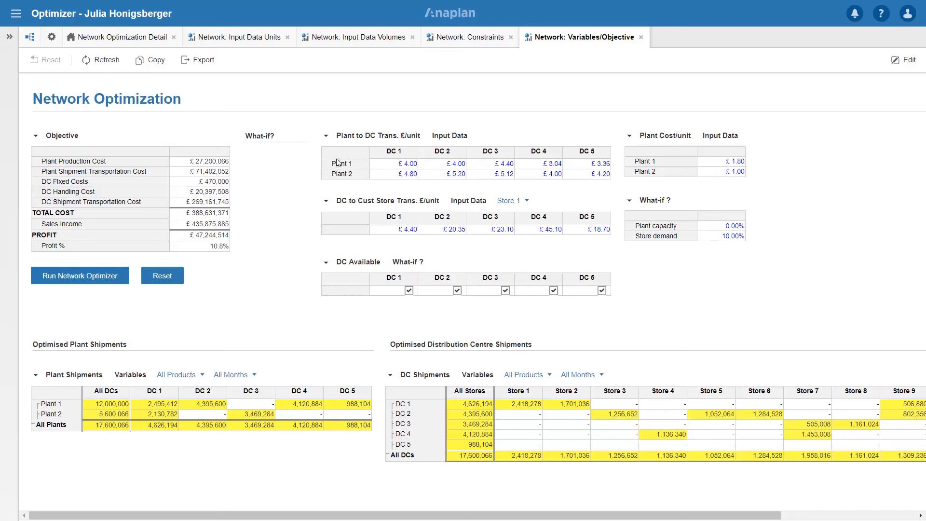
# Step: Insert a plant named 'New' at the end of the Plants list
pyautogui.click(370, 164)
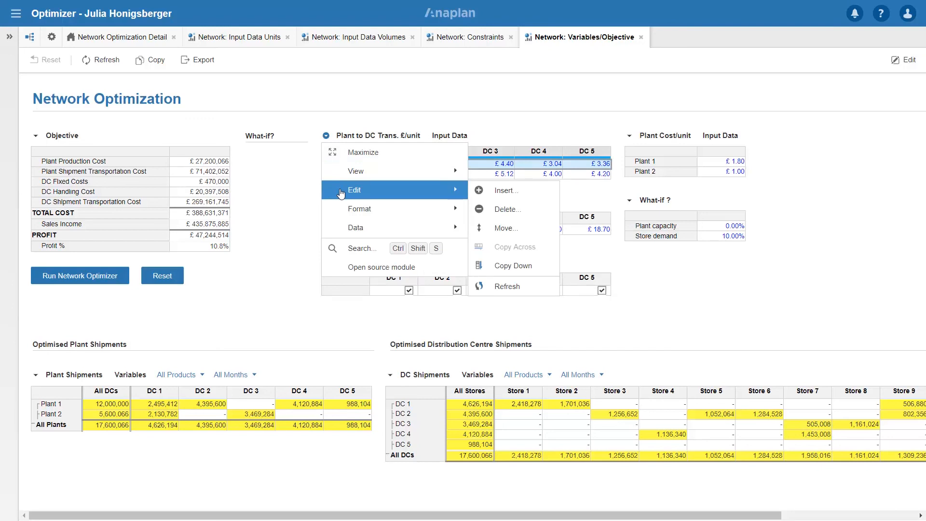
pyautogui.moveTo(505, 190)
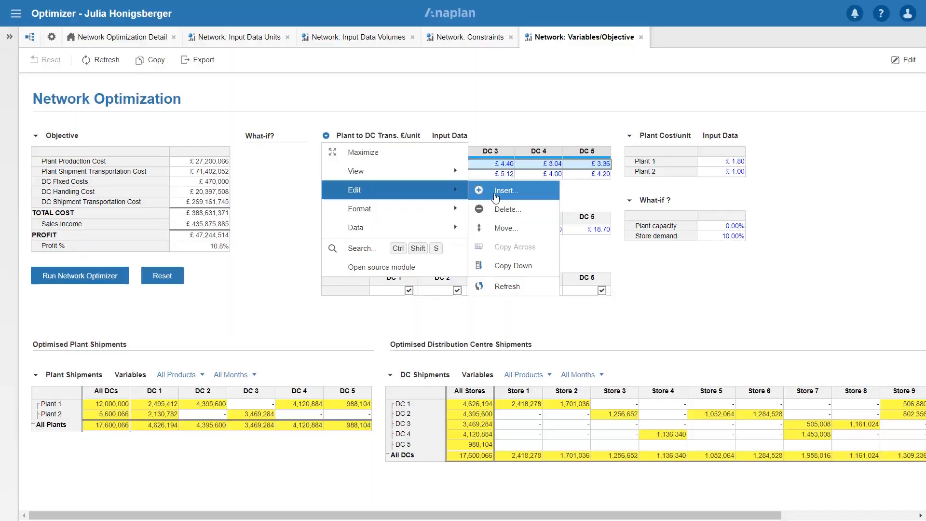
pyautogui.click(506, 190)
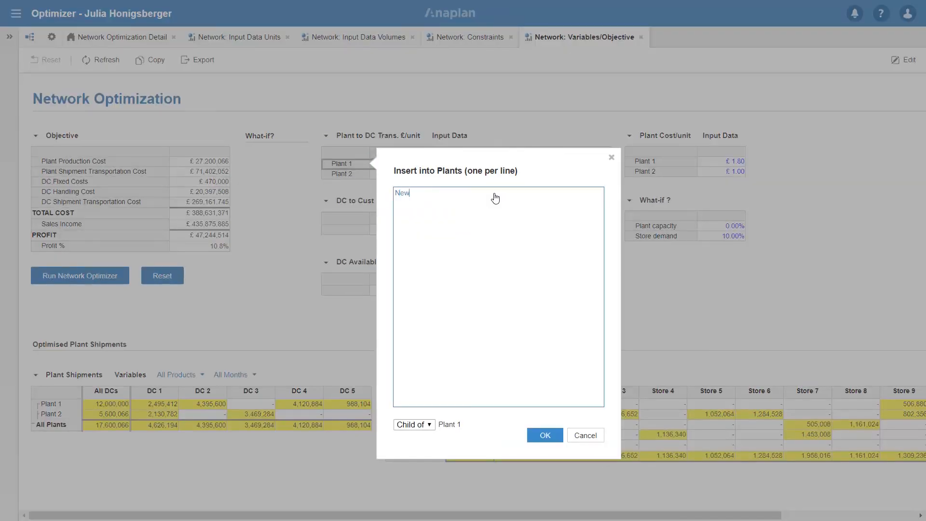
pyautogui.click(414, 424)
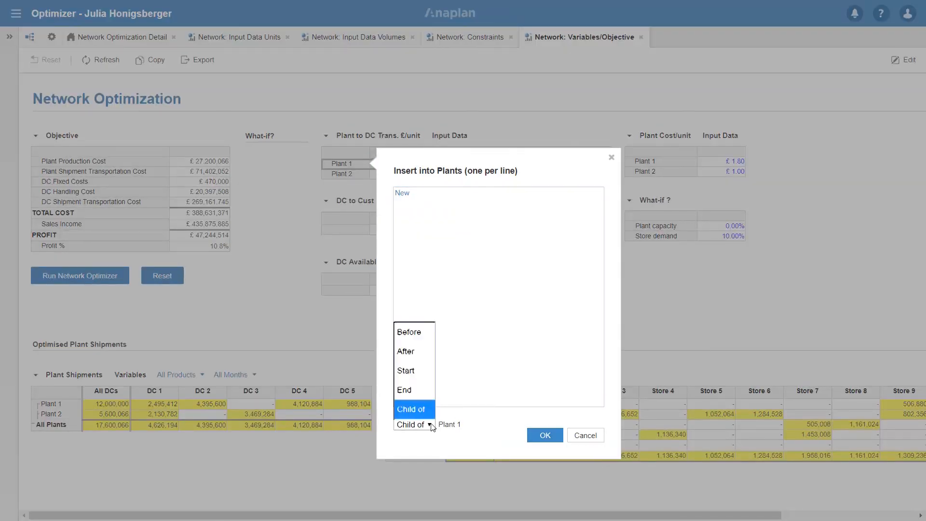
pyautogui.click(404, 389)
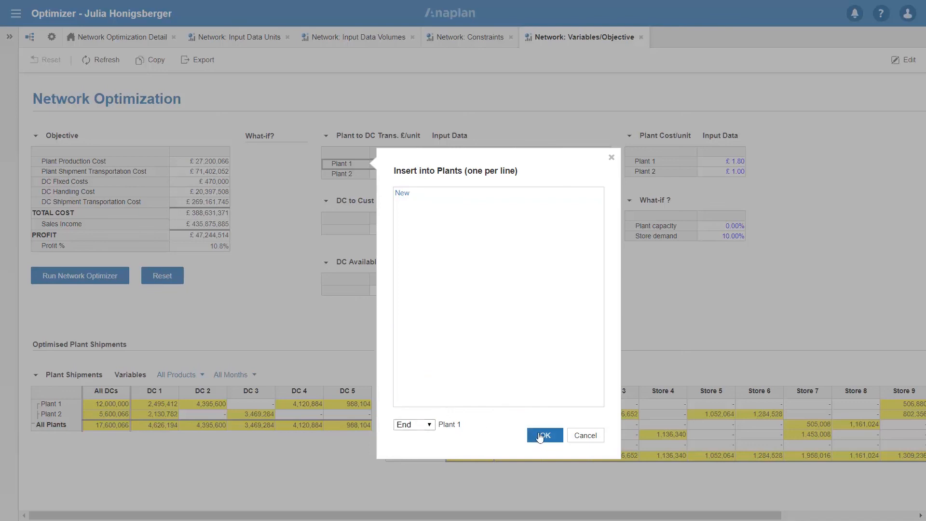
pyautogui.click(545, 435)
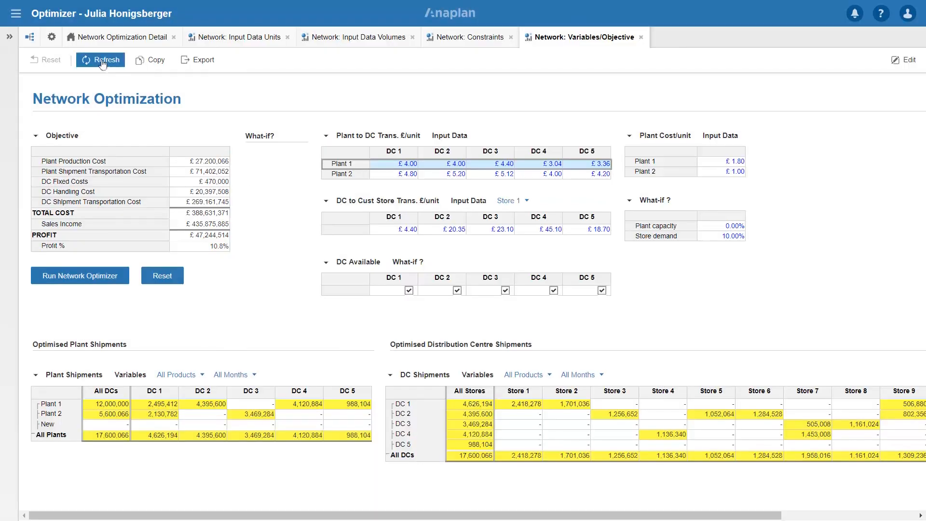
# Step: Reload the dashboard and enter a £4.00 transport cost from New to DC 1–5
pyautogui.click(107, 59)
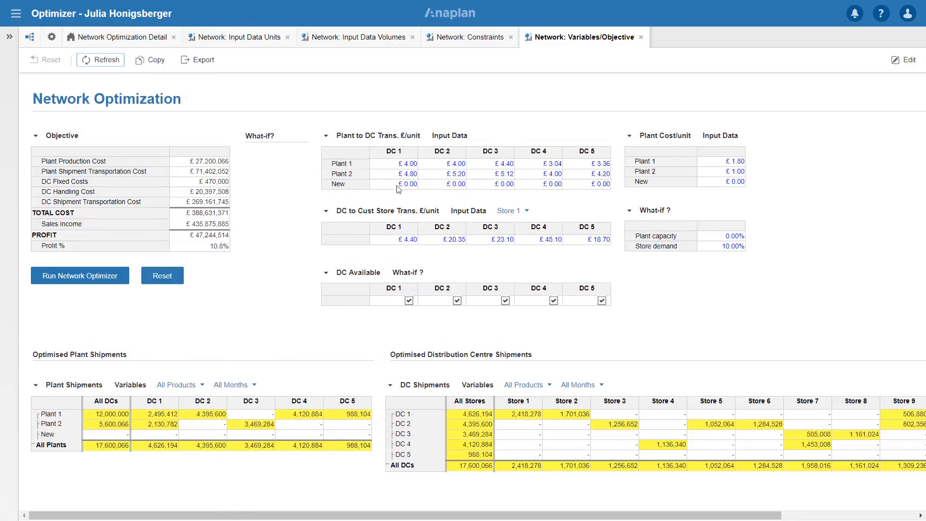
pyautogui.write('4')
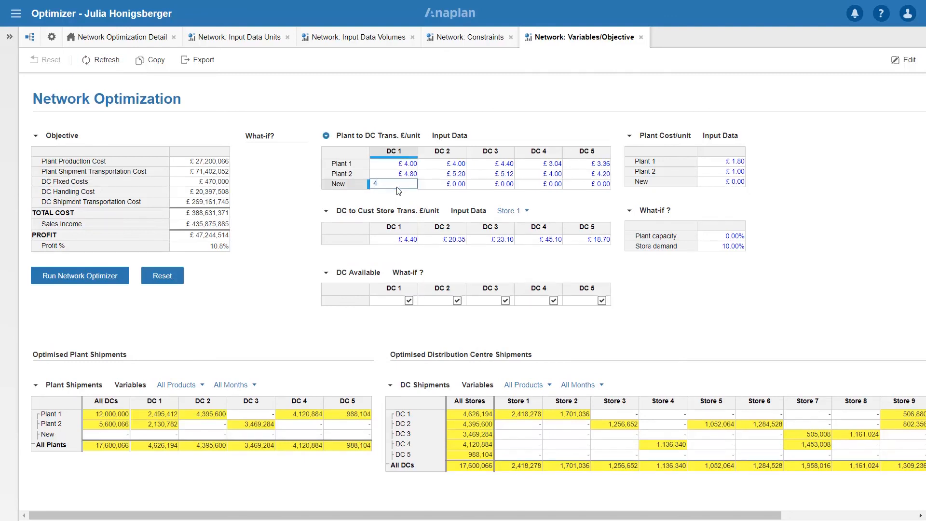
pyautogui.click(441, 184)
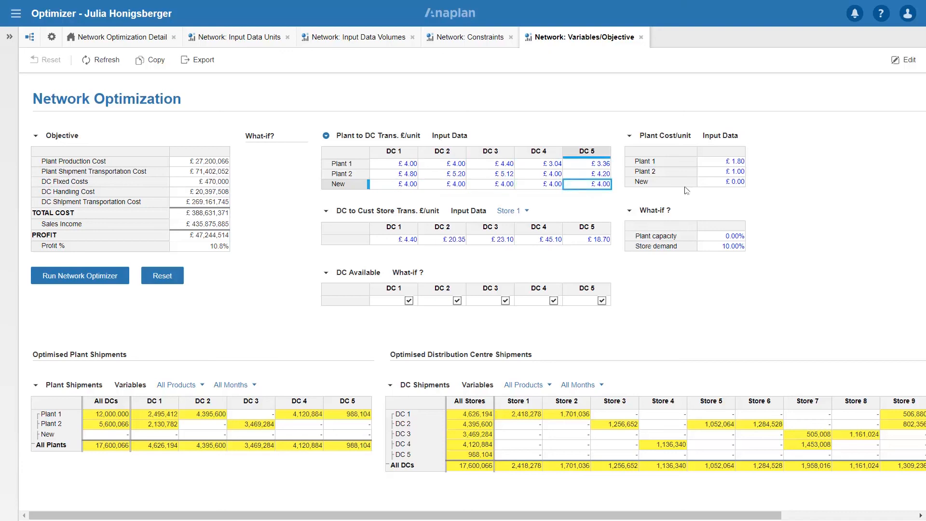
# Step: Set the New plant's cost per unit to 1.75
pyautogui.click(721, 181)
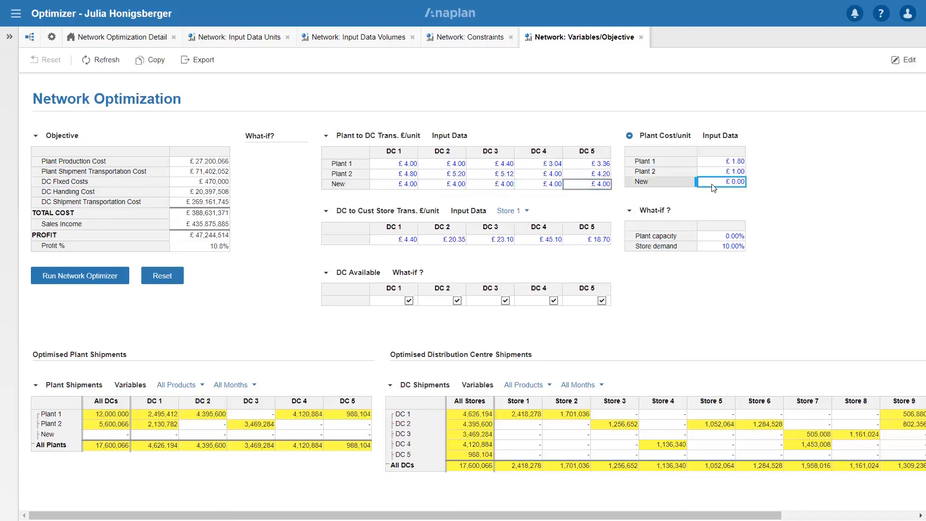
pyautogui.write('1.75')
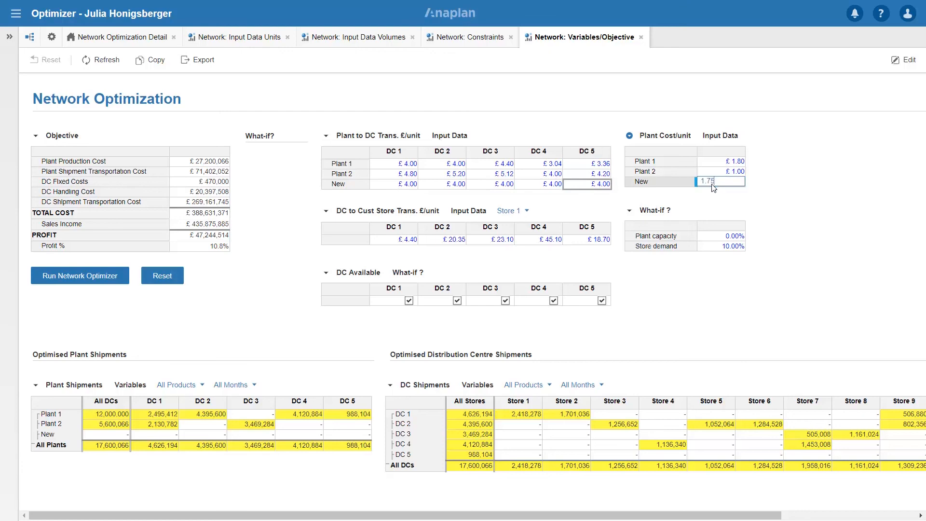
pyautogui.click(359, 37)
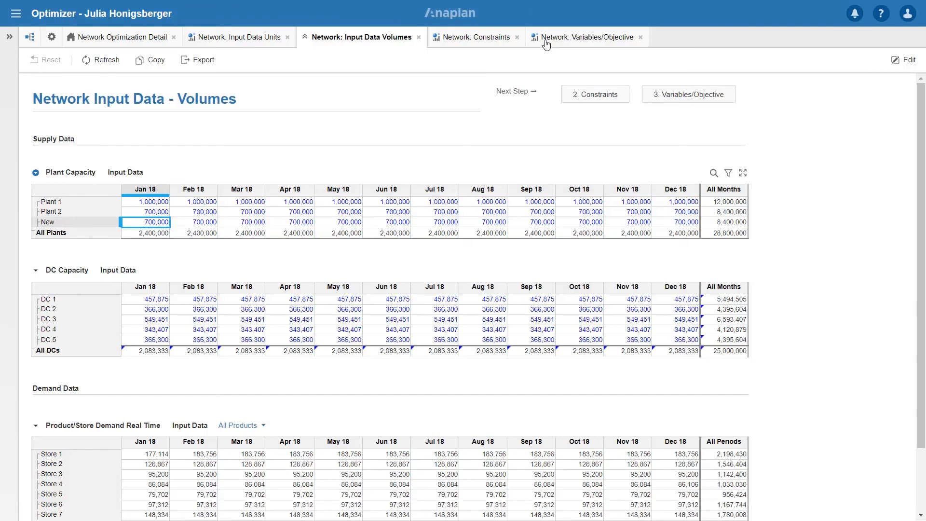
# Step: Return to the Network: Variables/Objective dashboard after checking New's 700,000 capacity
pyautogui.click(584, 37)
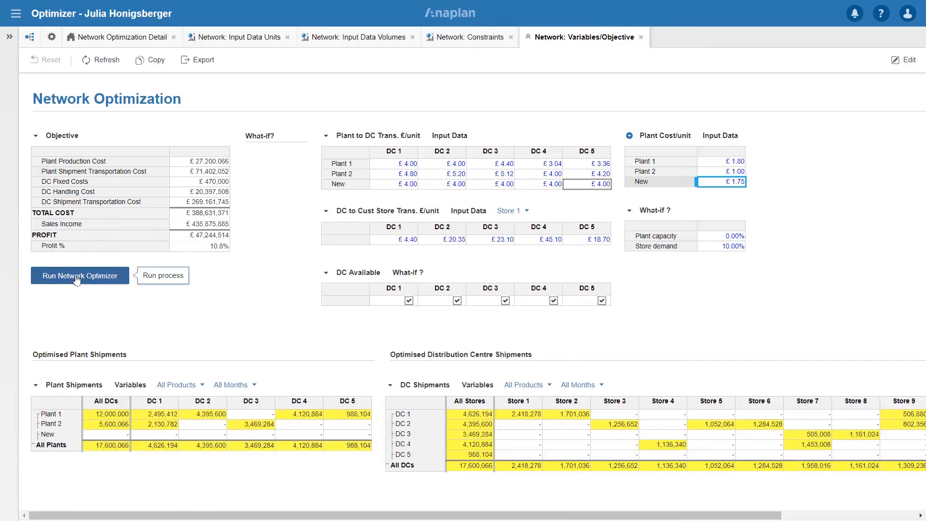
# Step: Run the Network Optimizer so New ships 8,400,000 and profit reaches 11.2%
pyautogui.click(80, 275)
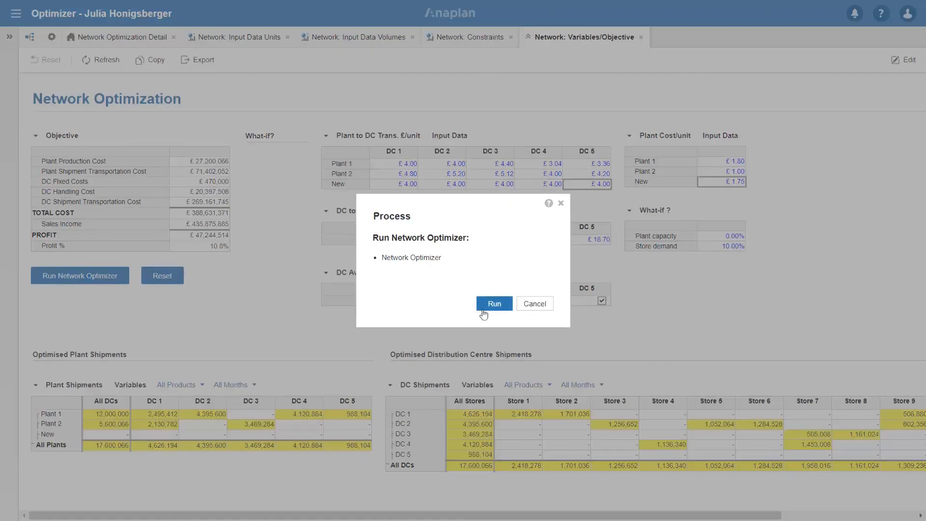
pyautogui.click(494, 303)
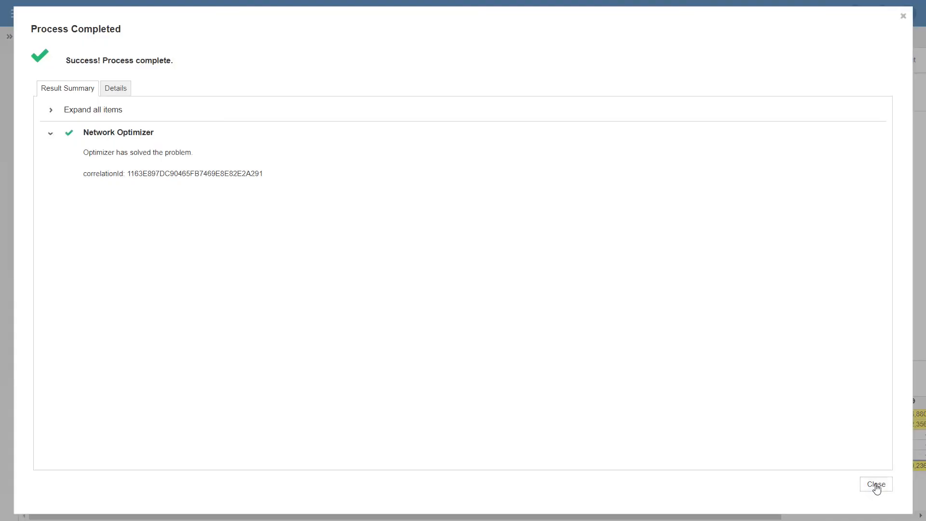
pyautogui.click(875, 484)
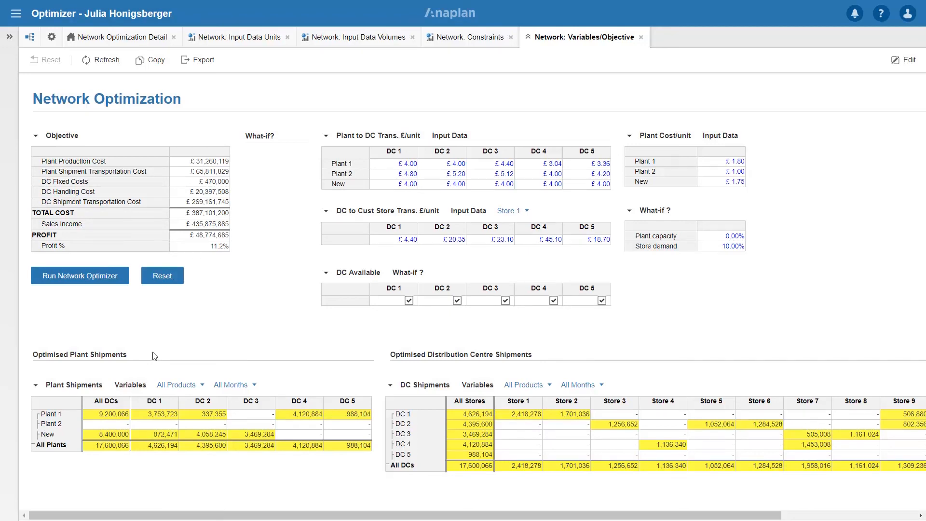
pyautogui.moveTo(203, 274)
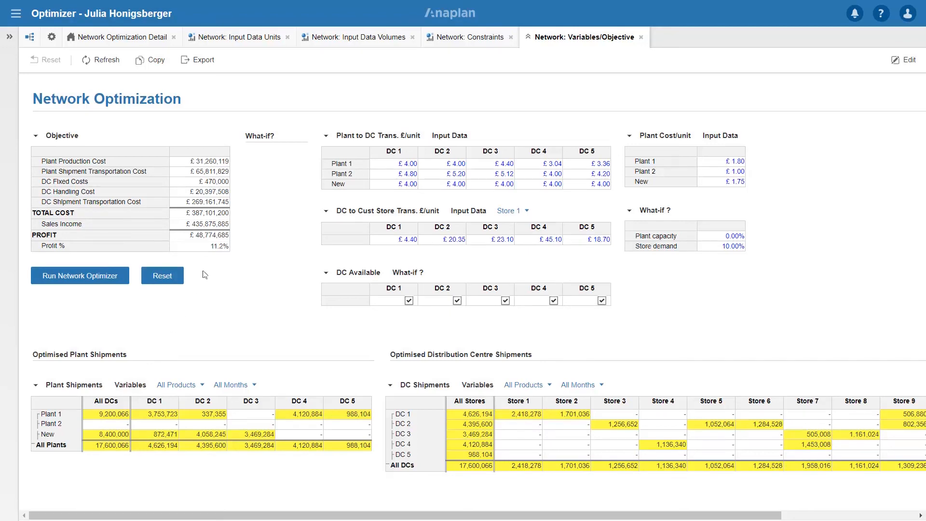
pyautogui.moveTo(211, 267)
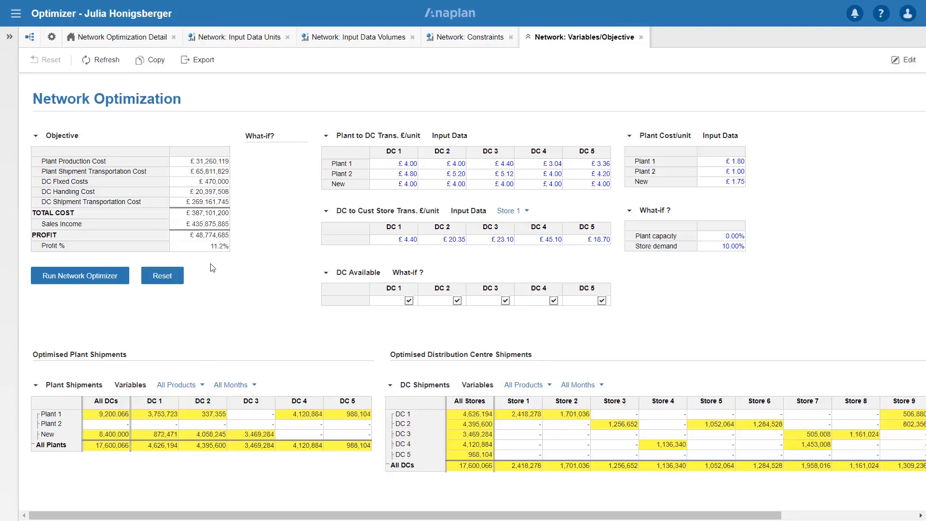